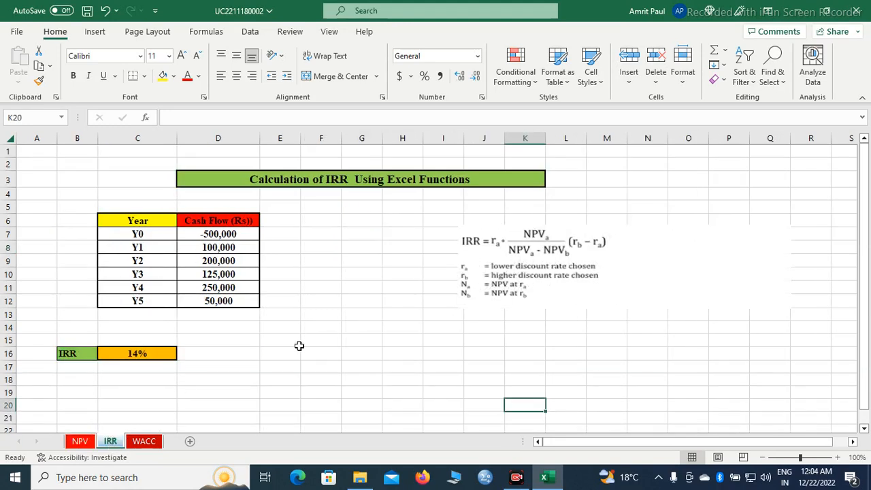
{"action": "mouse_move", "coordinate": [305, 359]}
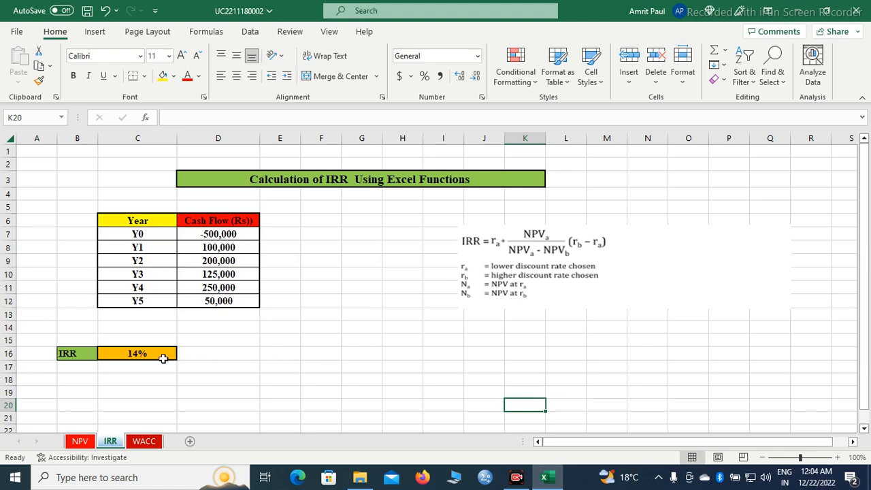
{"action": "mouse_move", "coordinate": [602, 295]}
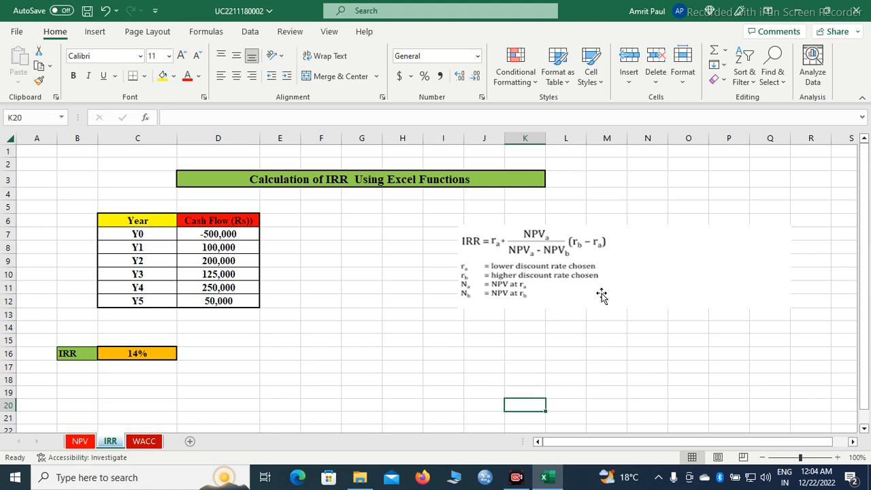
{"action": "mouse_move", "coordinate": [629, 266]}
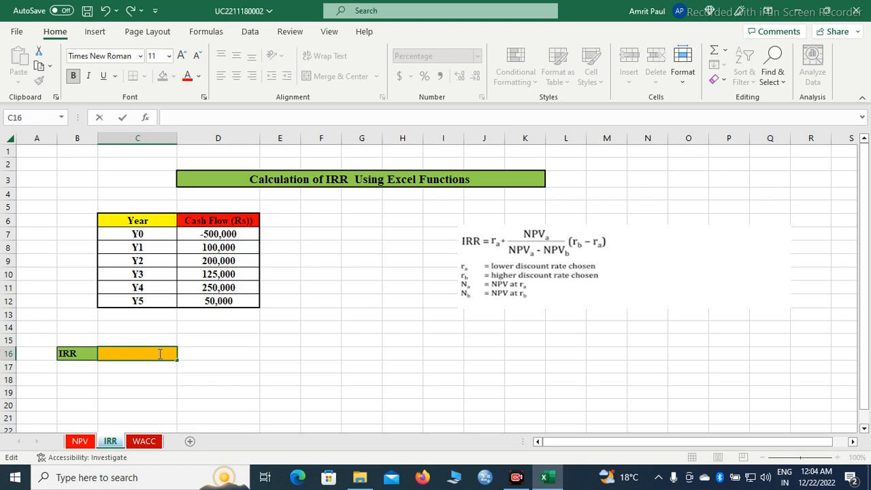
- Enter =IRR(D7:D12) in C16, returning 14% for the Y0–Y5 cash flows
{"action": "type", "text": "="}
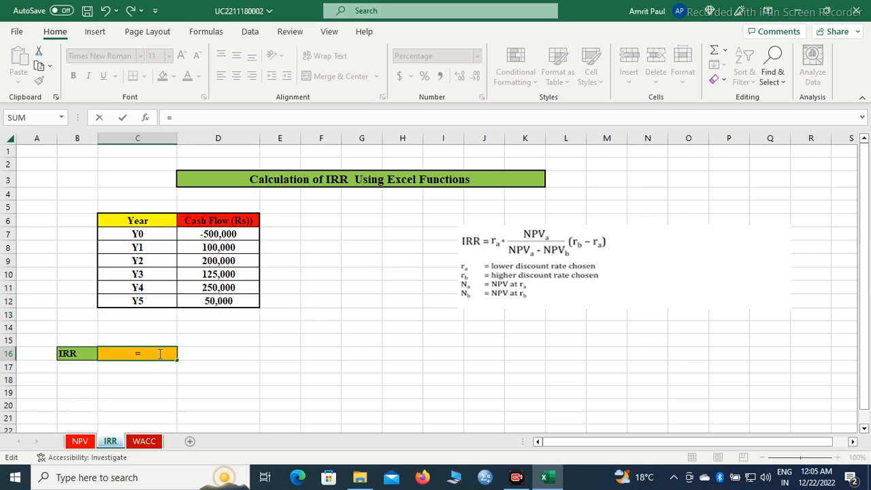
{"action": "type", "text": "IRR("}
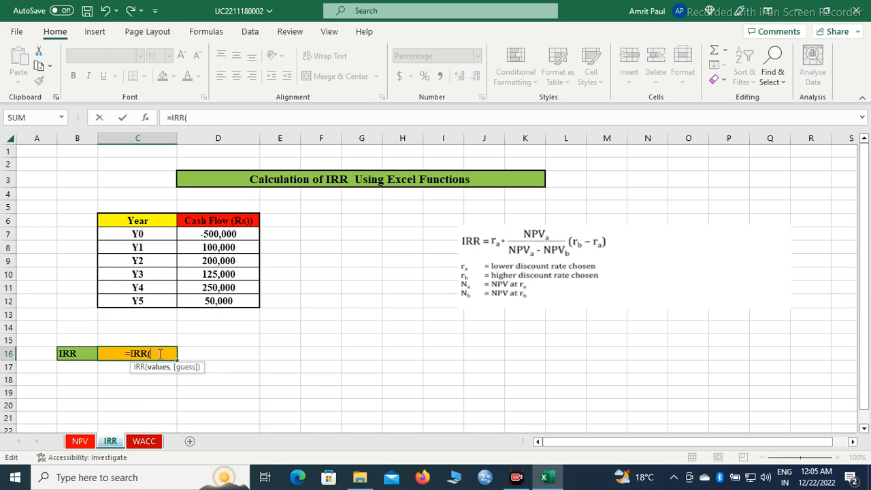
{"action": "mouse_move", "coordinate": [239, 235]}
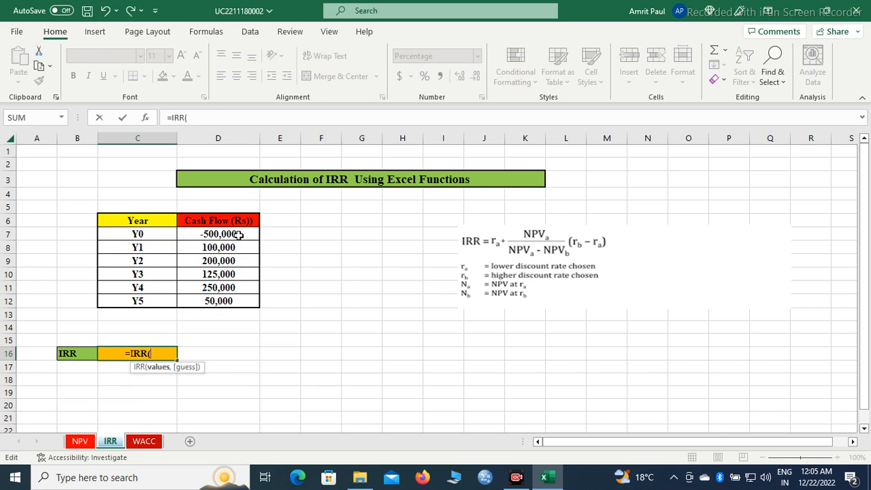
{"action": "left_click", "coordinate": [218, 234]}
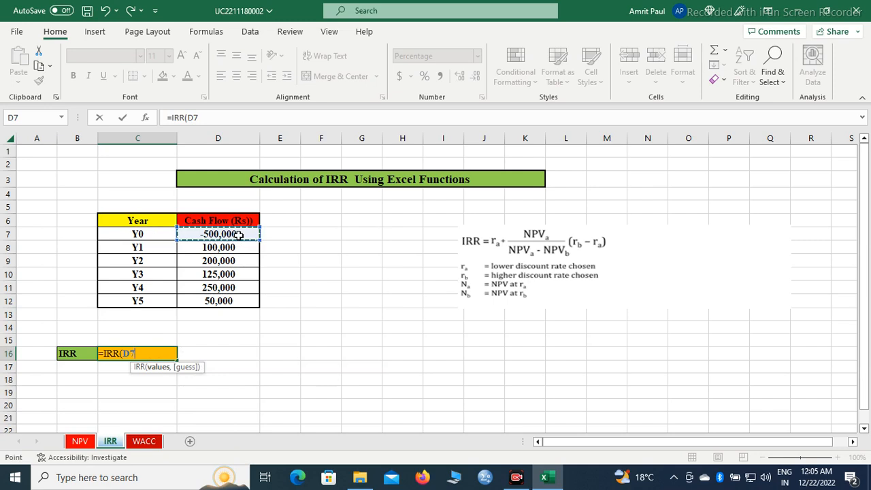
{"action": "left_click_drag", "start_coordinate": [218, 234], "coordinate": [218, 275]}
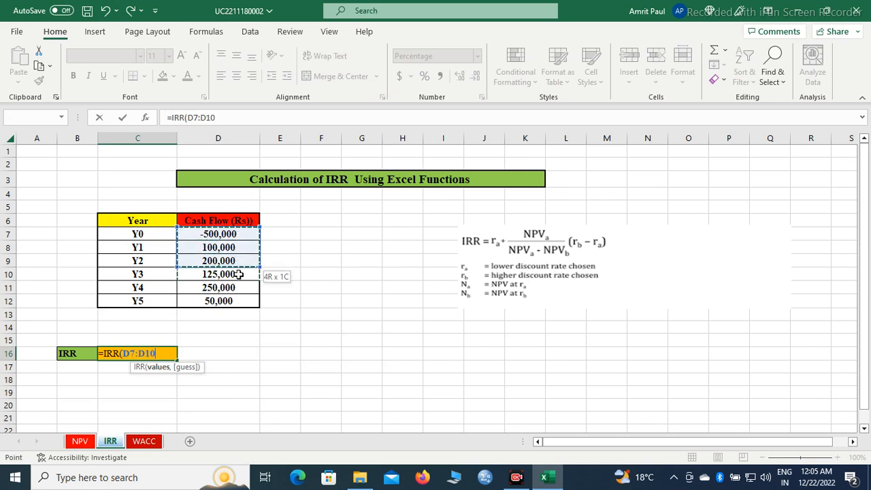
{"action": "left_click_drag", "start_coordinate": [218, 273], "coordinate": [218, 301]}
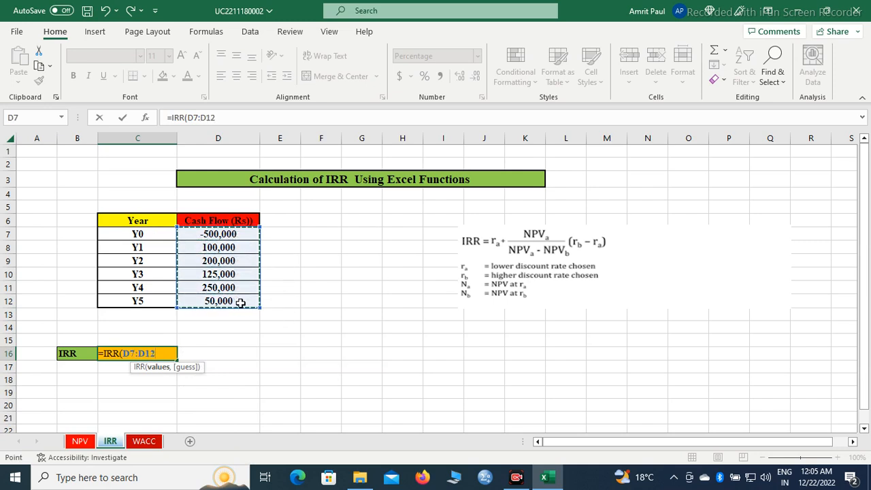
{"action": "key", "text": "Return"}
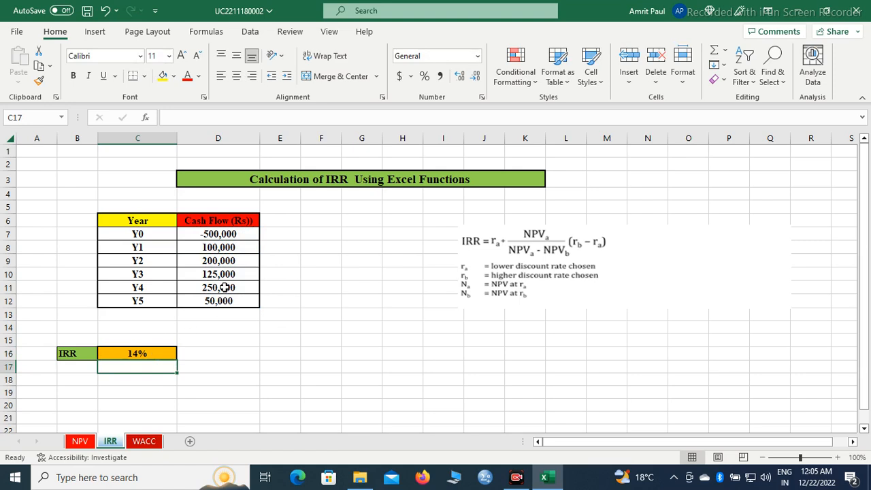
- Select the Y2 cash flow cell D9 to change it to 250,000
{"action": "left_click", "coordinate": [217, 261]}
{"action": "type", "text": "250,000"}
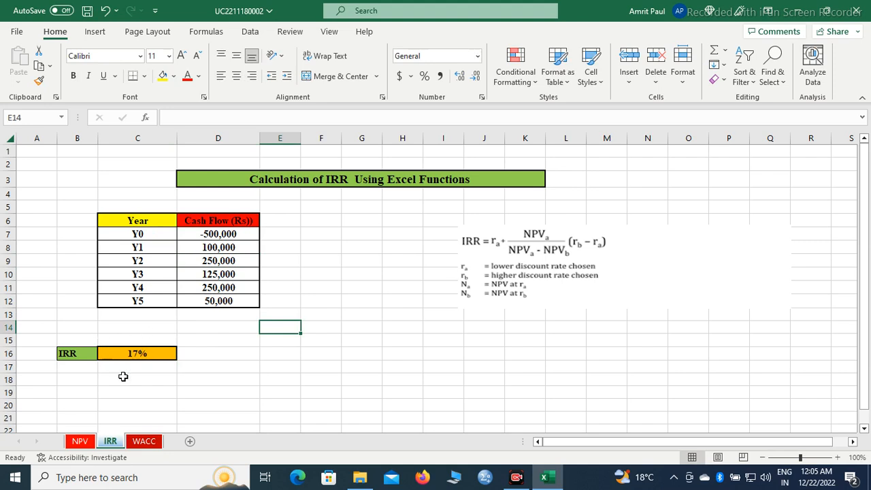
{"action": "mouse_move", "coordinate": [191, 245]}
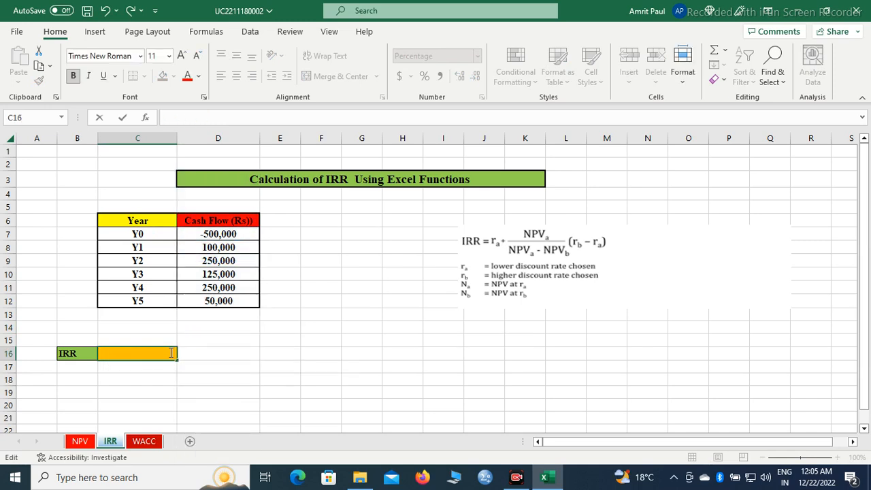
- Re-enter =IRR(D7:D12) in C16, now returning 17%
{"action": "type", "text": "="}
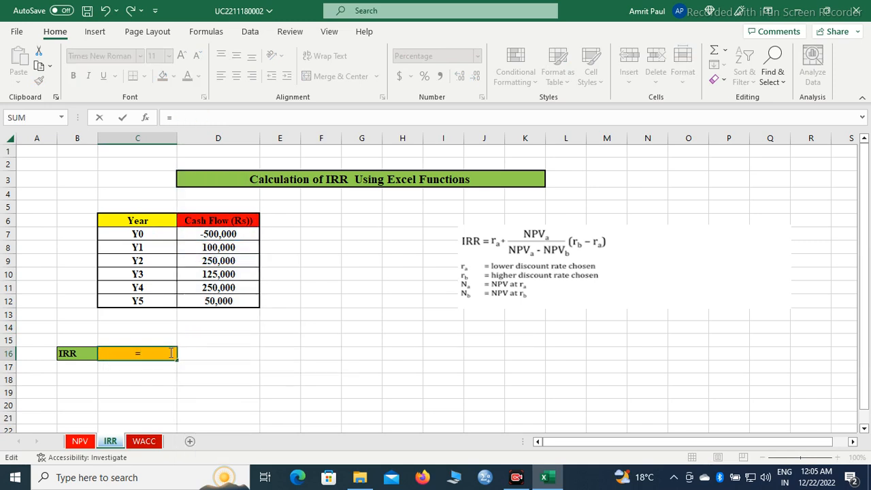
{"action": "type", "text": "IRR("}
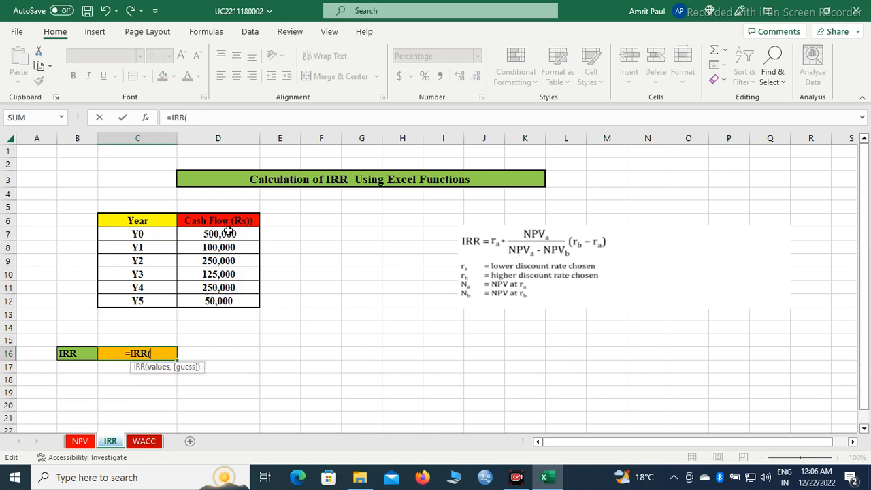
{"action": "left_click_drag", "start_coordinate": [218, 234], "coordinate": [218, 301]}
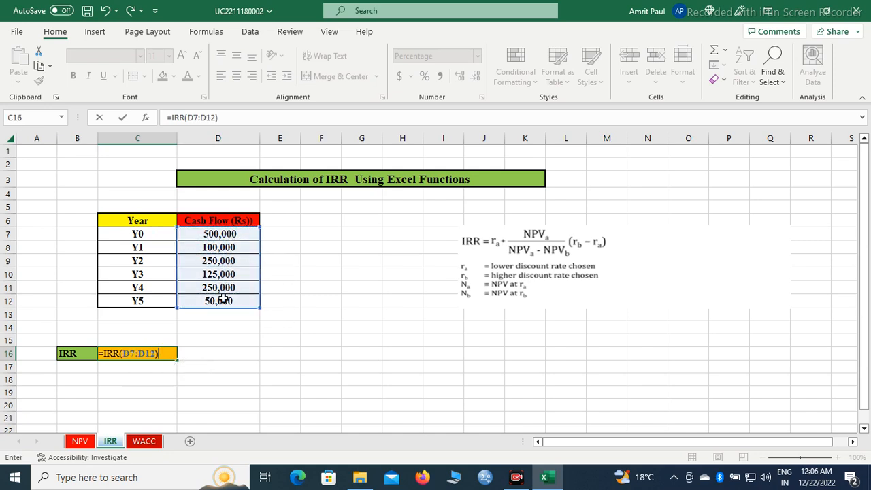
{"action": "key", "text": "Return"}
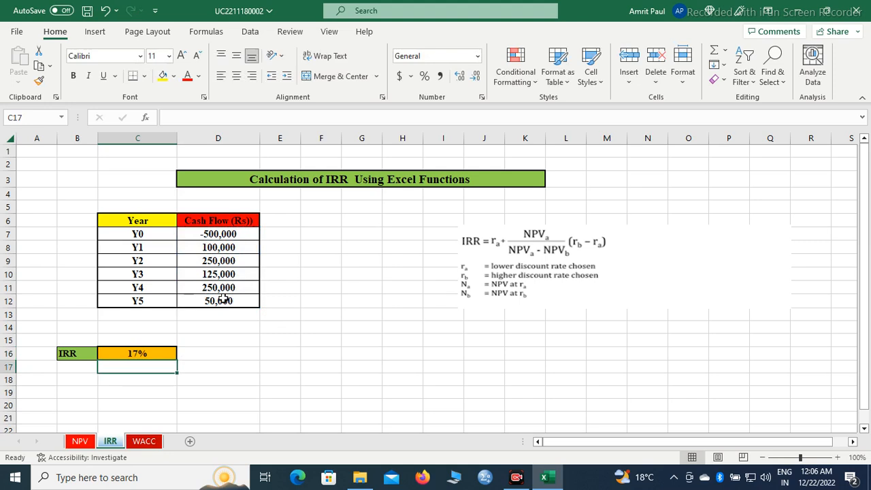